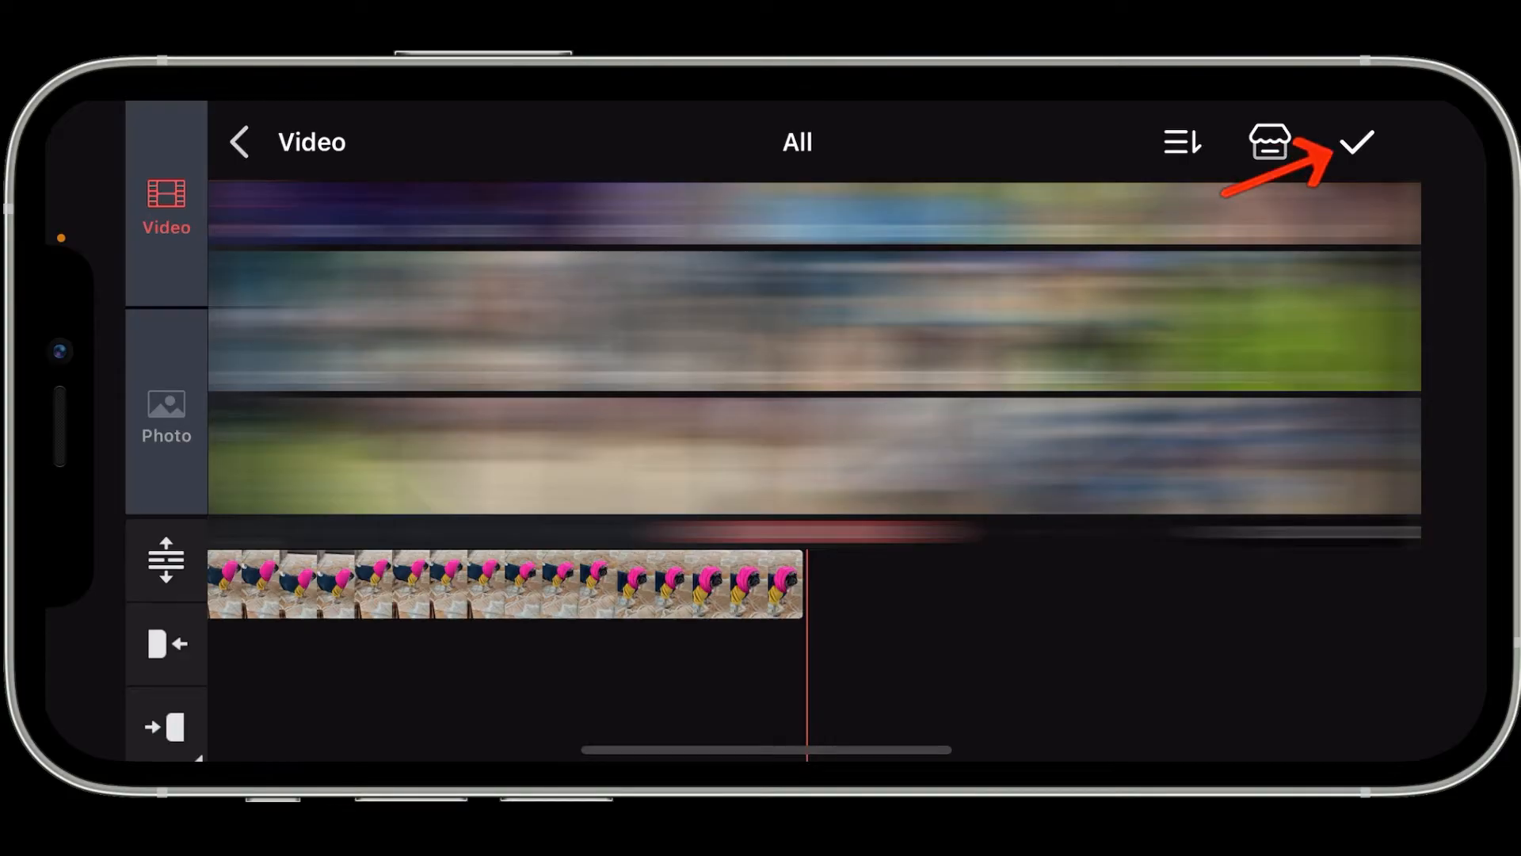
- Confirm the media selection so the pug clip lands on the project timeline
{"action": "left_click", "coordinate": [1356, 141]}
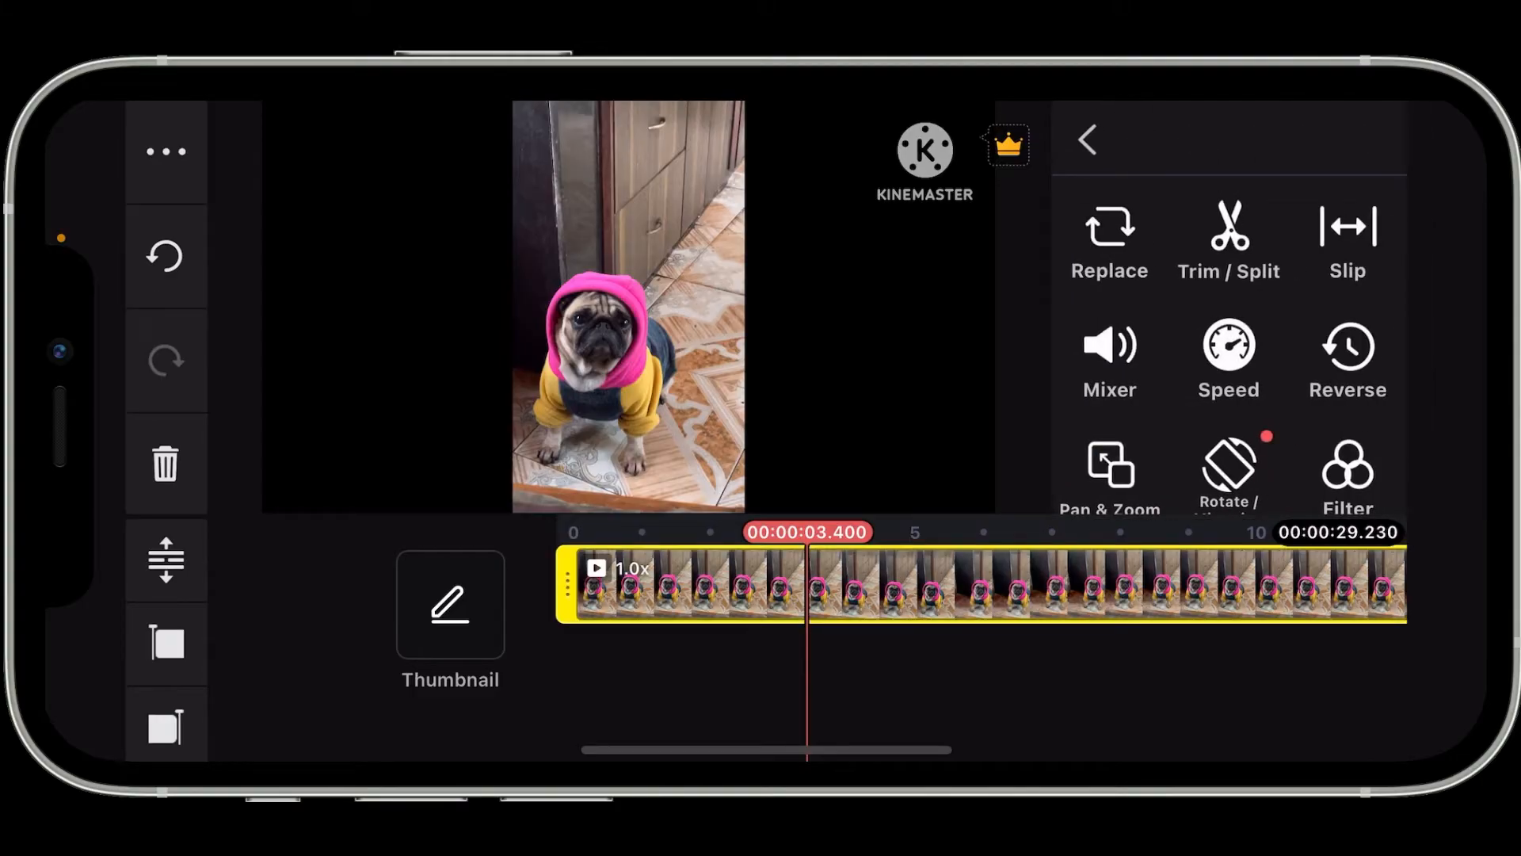
- Locate and select Voice Changer among the pug clip's editing options
{"action": "scroll", "scroll_direction": "down", "scroll_amount": 3}
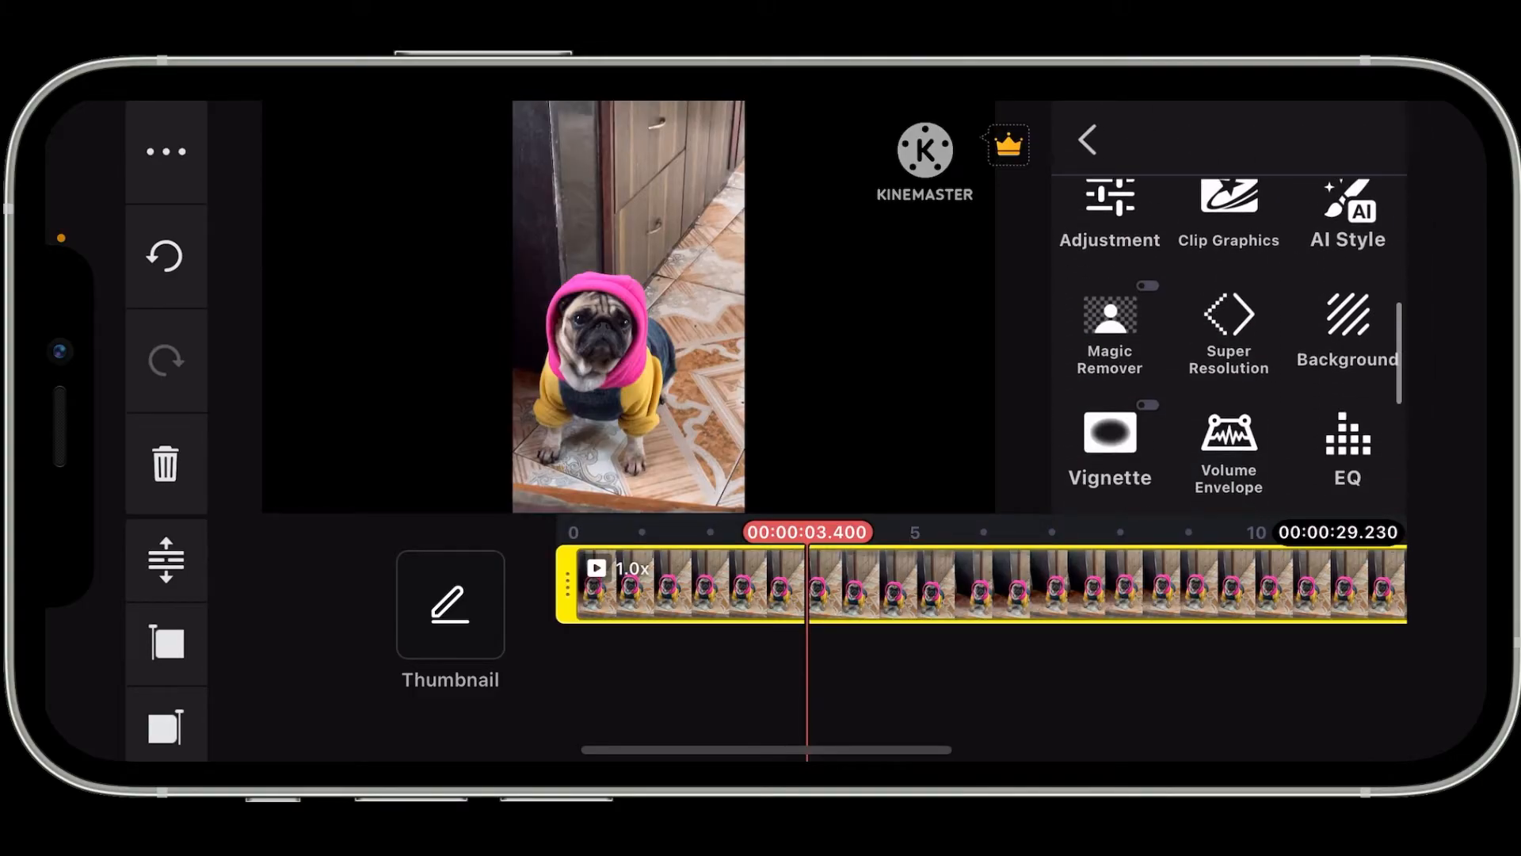
{"action": "scroll", "scroll_direction": "down", "scroll_amount": 3}
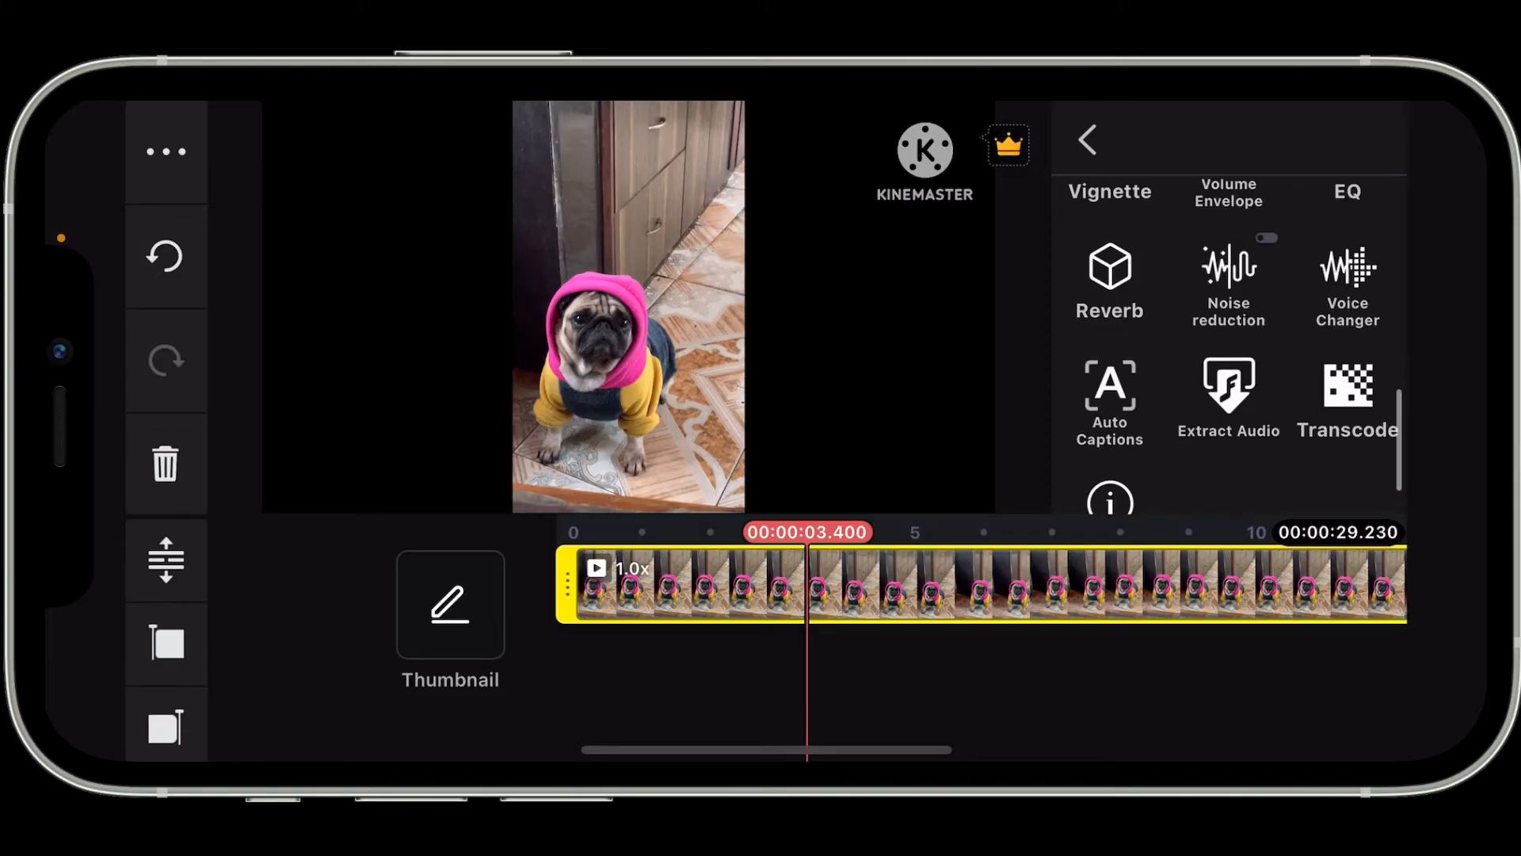
{"action": "scroll", "scroll_direction": "down", "scroll_amount": 3}
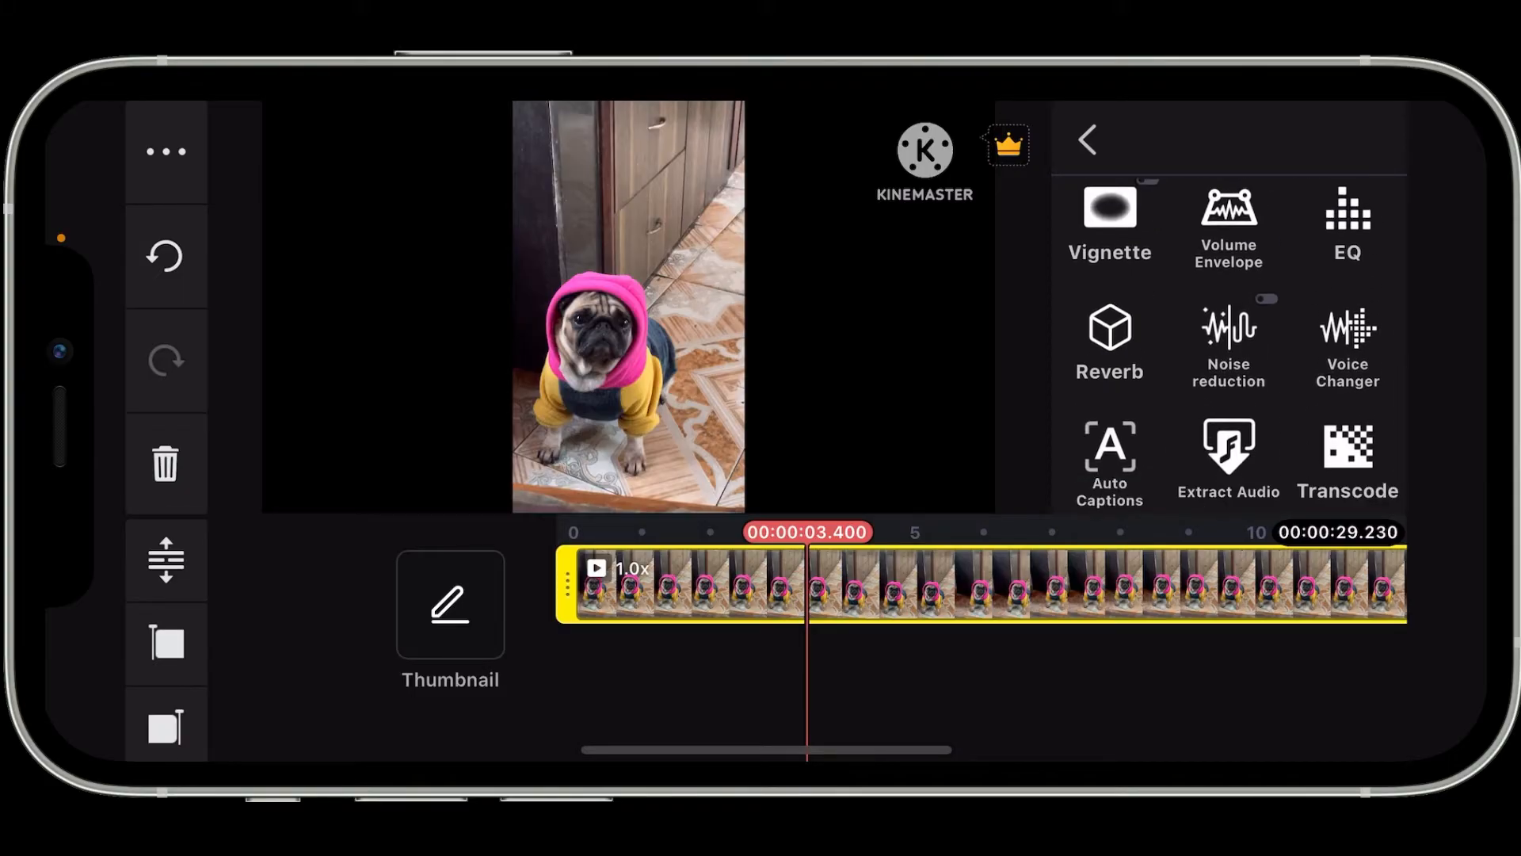
{"action": "left_click", "coordinate": [1347, 344]}
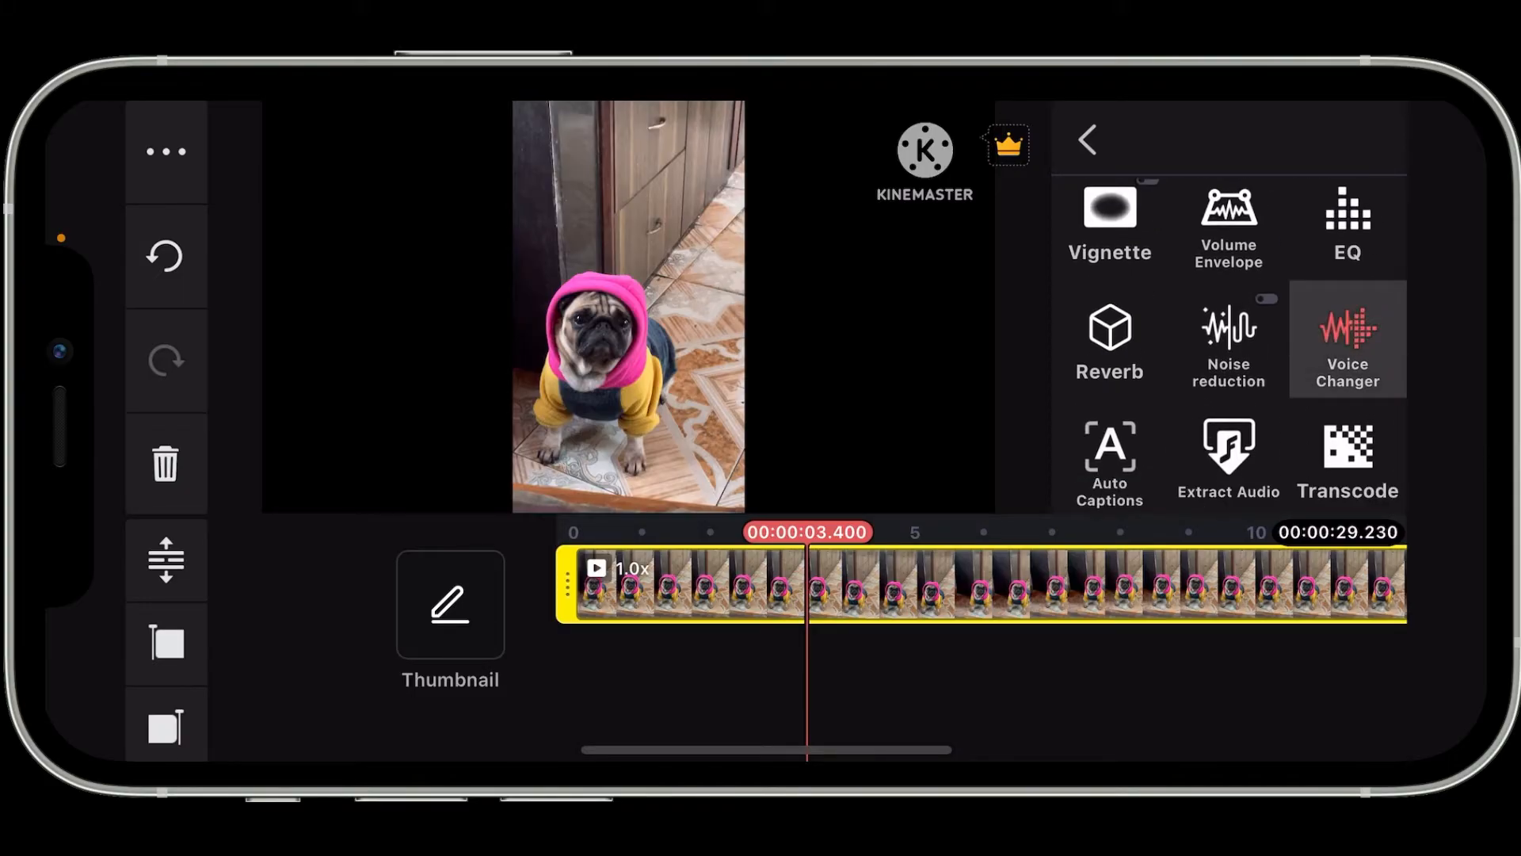
- Apply the Woman voice preset to the pug clip and return to the main editor
{"action": "left_click", "coordinate": [1347, 339]}
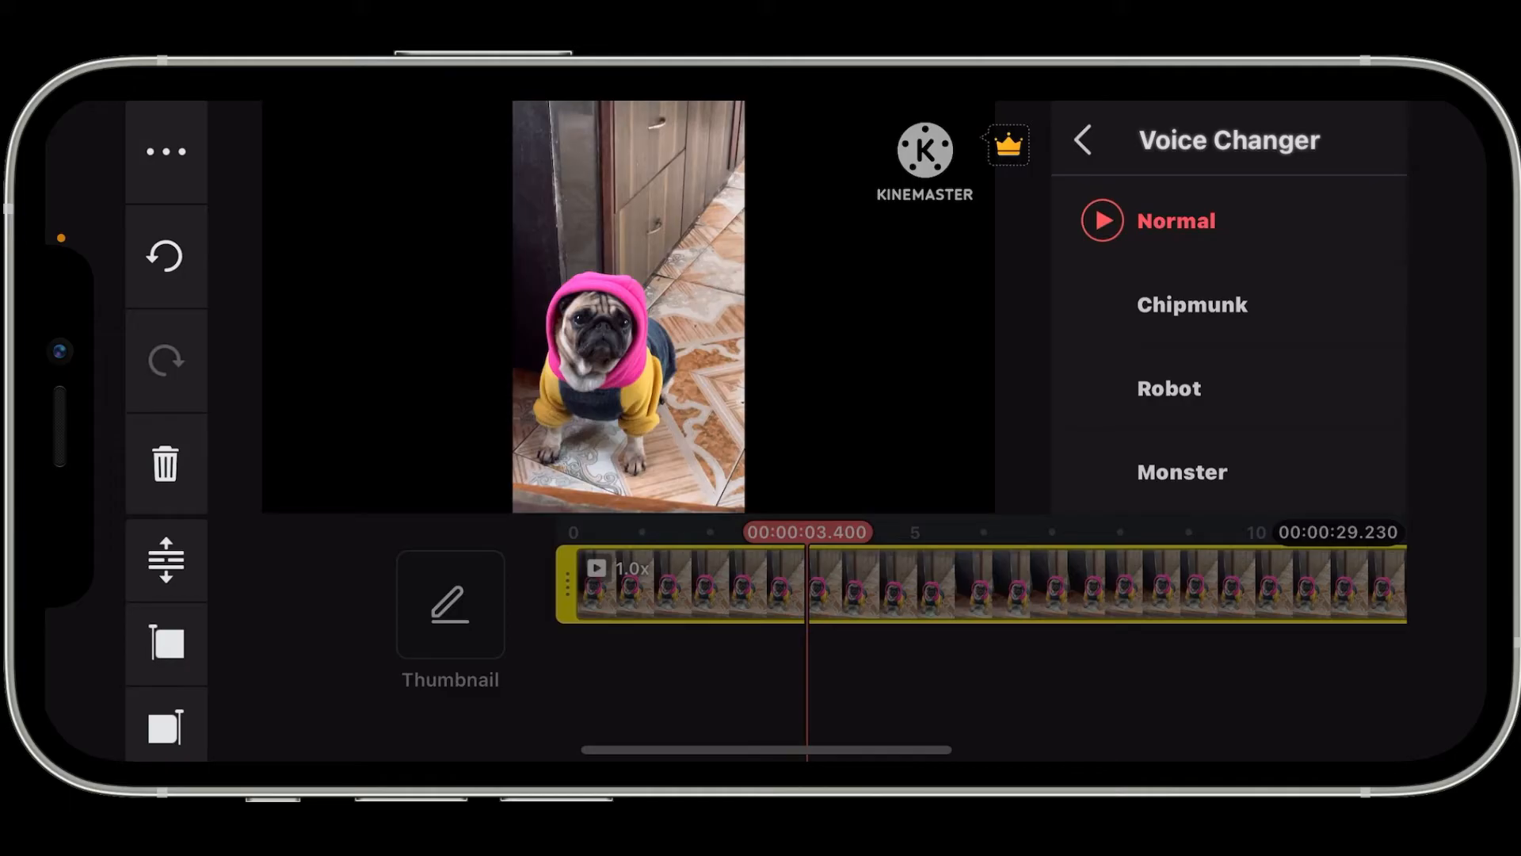
{"action": "scroll", "scroll_direction": "down", "scroll_amount": 3}
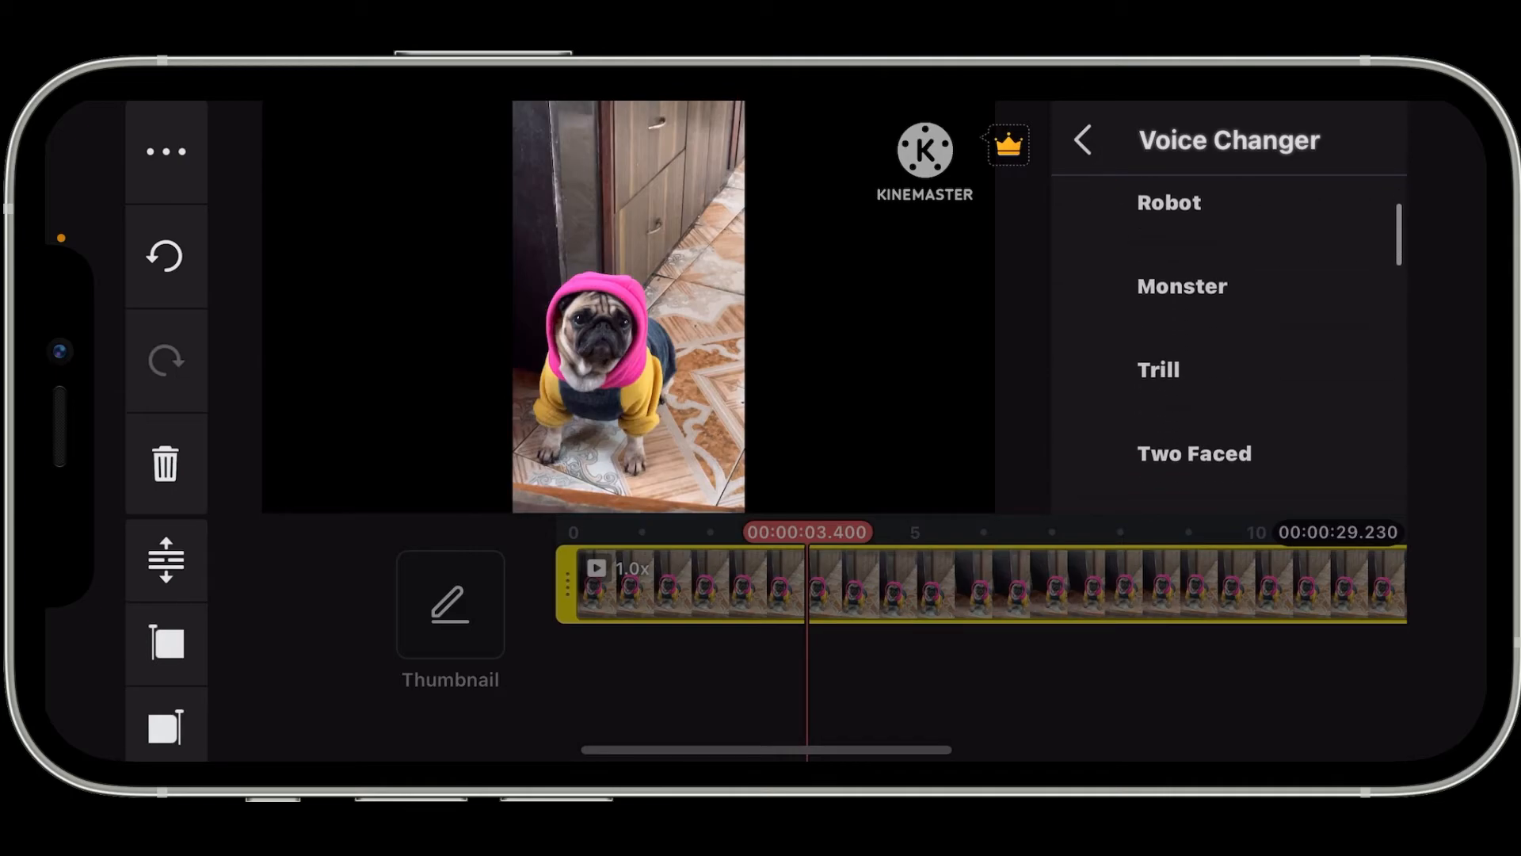
{"action": "scroll", "scroll_direction": "down", "scroll_amount": 3}
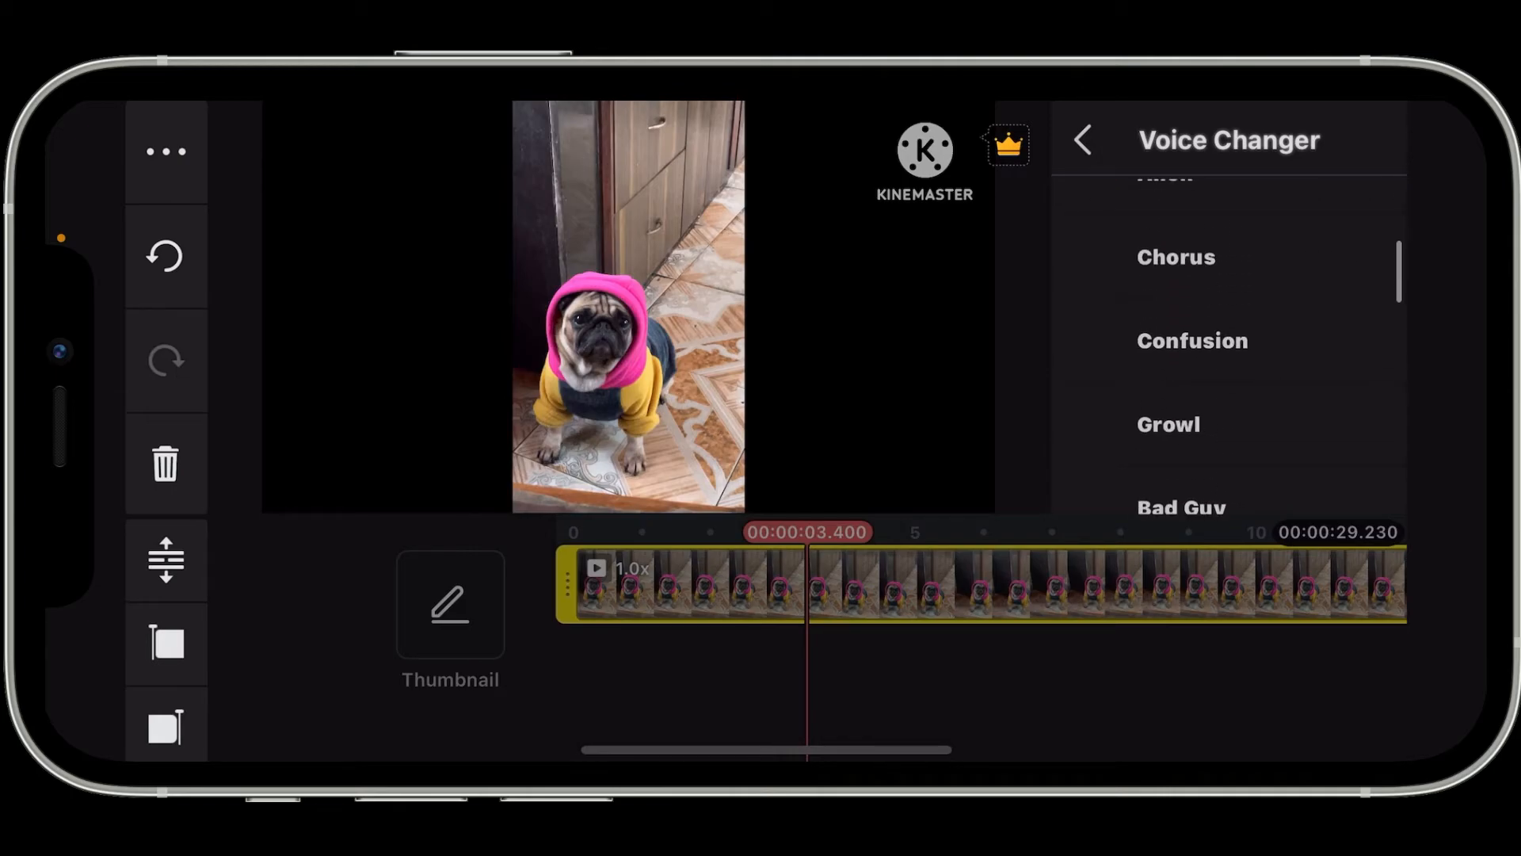
{"action": "scroll", "scroll_direction": "down", "scroll_amount": 3}
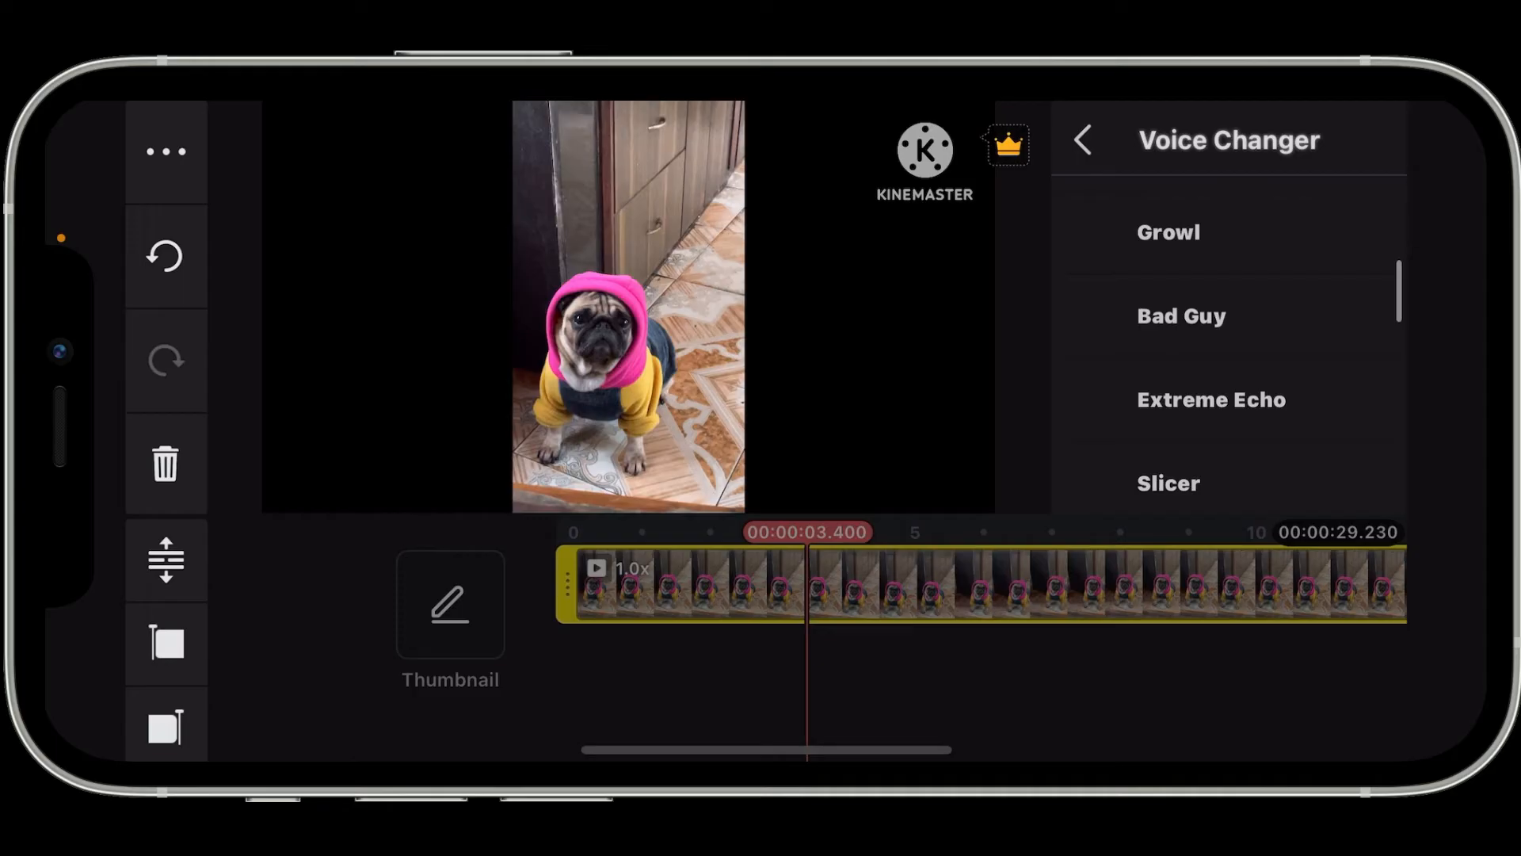
{"action": "scroll", "scroll_direction": "down", "scroll_amount": 3}
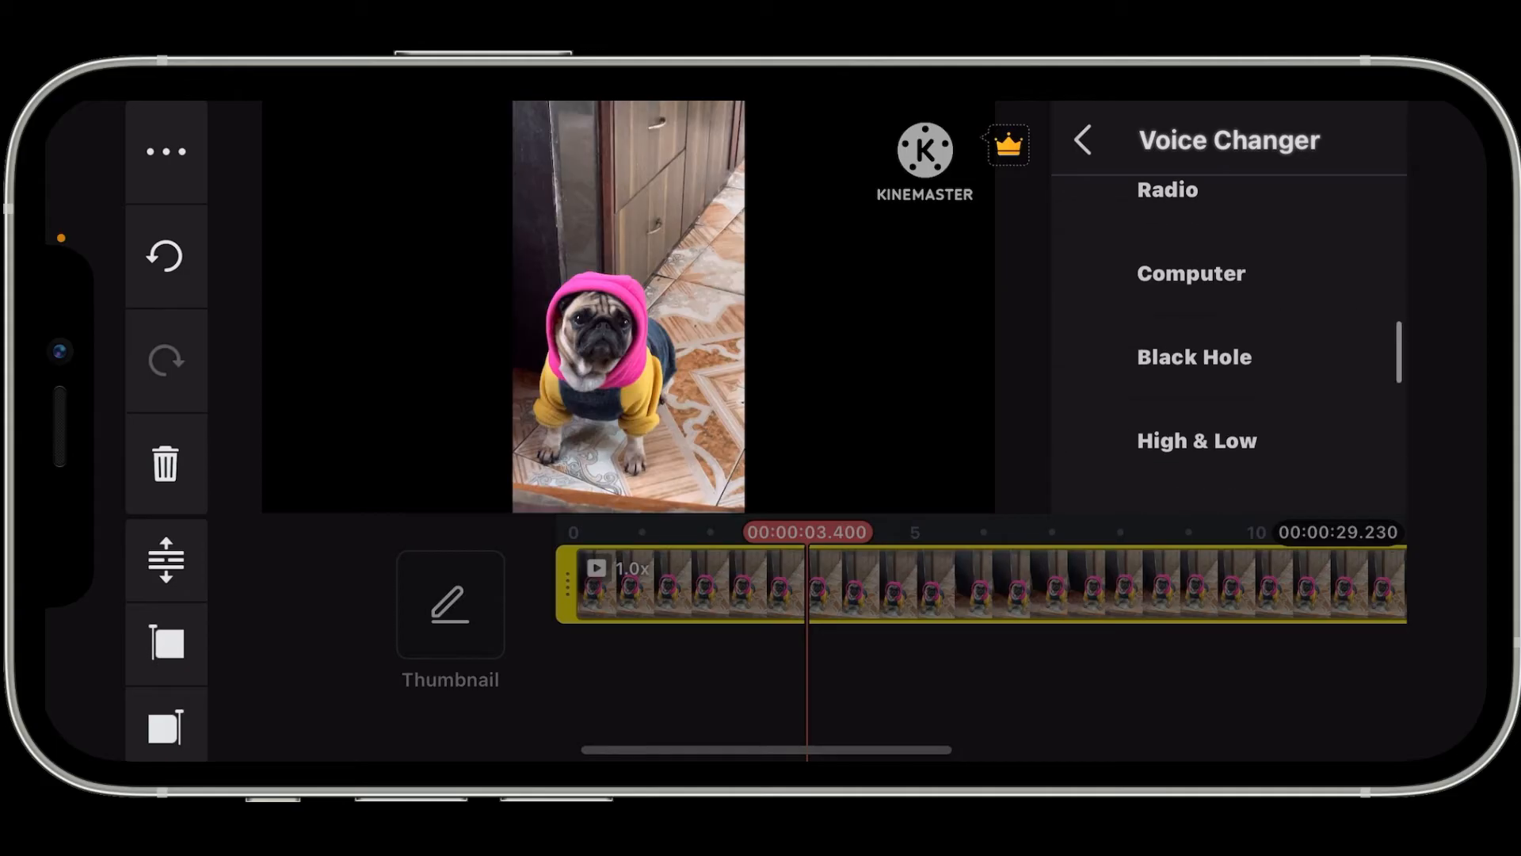
{"action": "left_click", "coordinate": [1174, 392]}
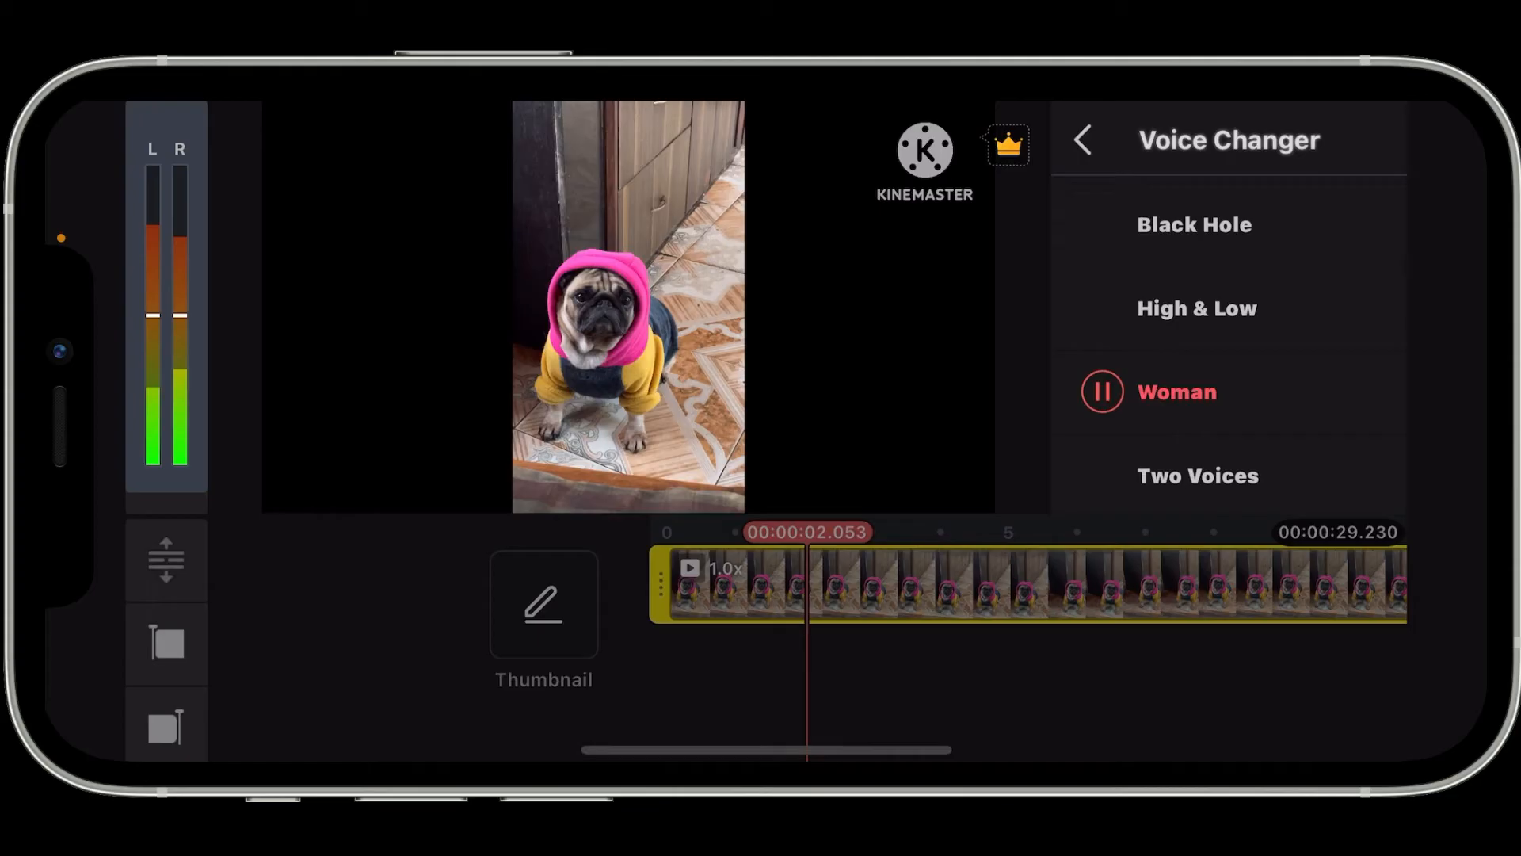
{"action": "left_click", "coordinate": [1084, 139]}
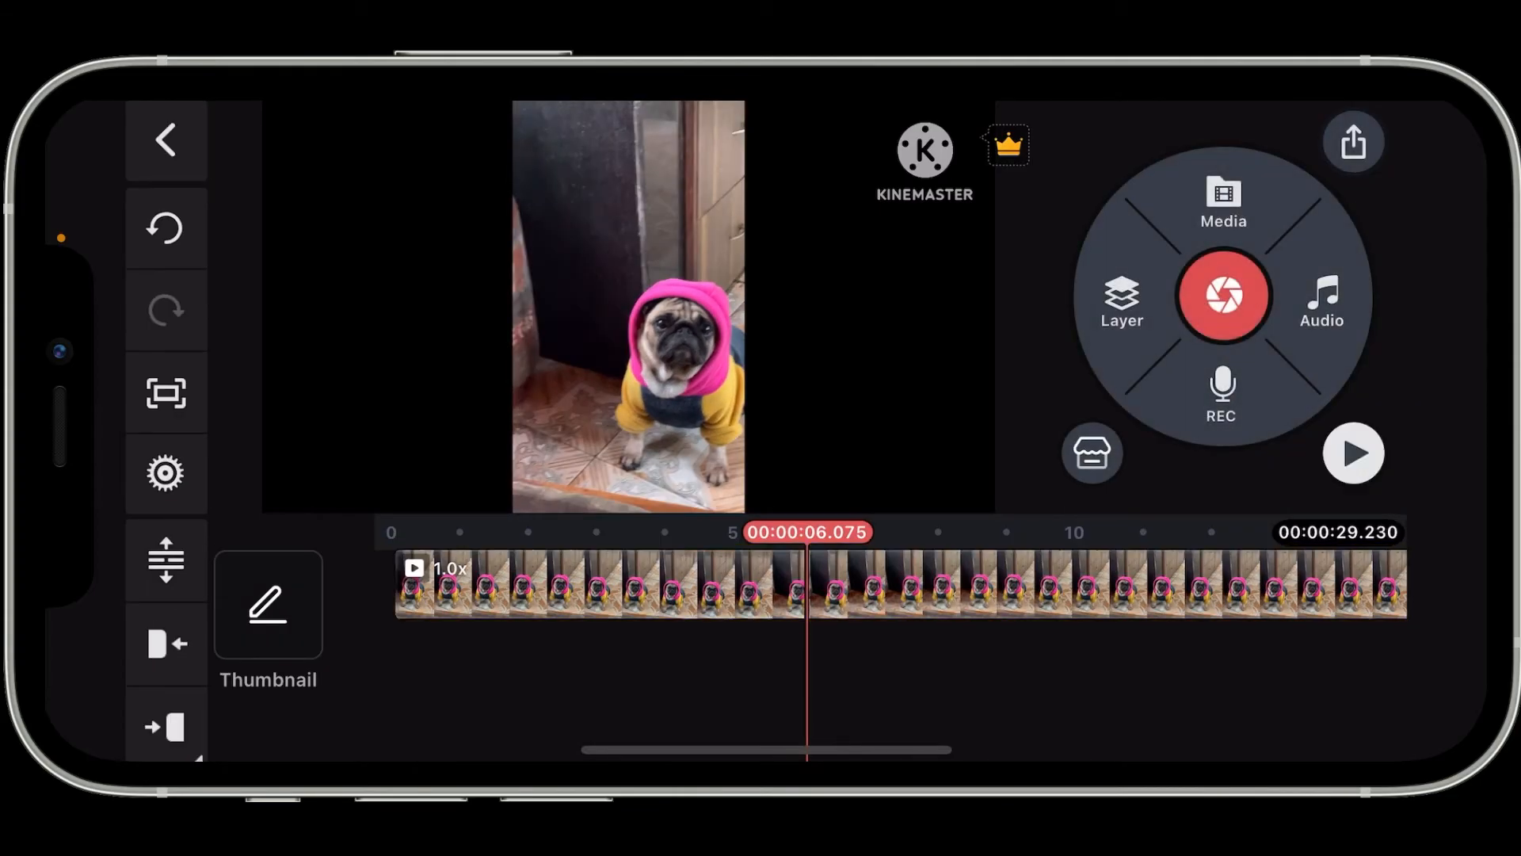
{"action": "left_click", "coordinate": [1352, 453]}
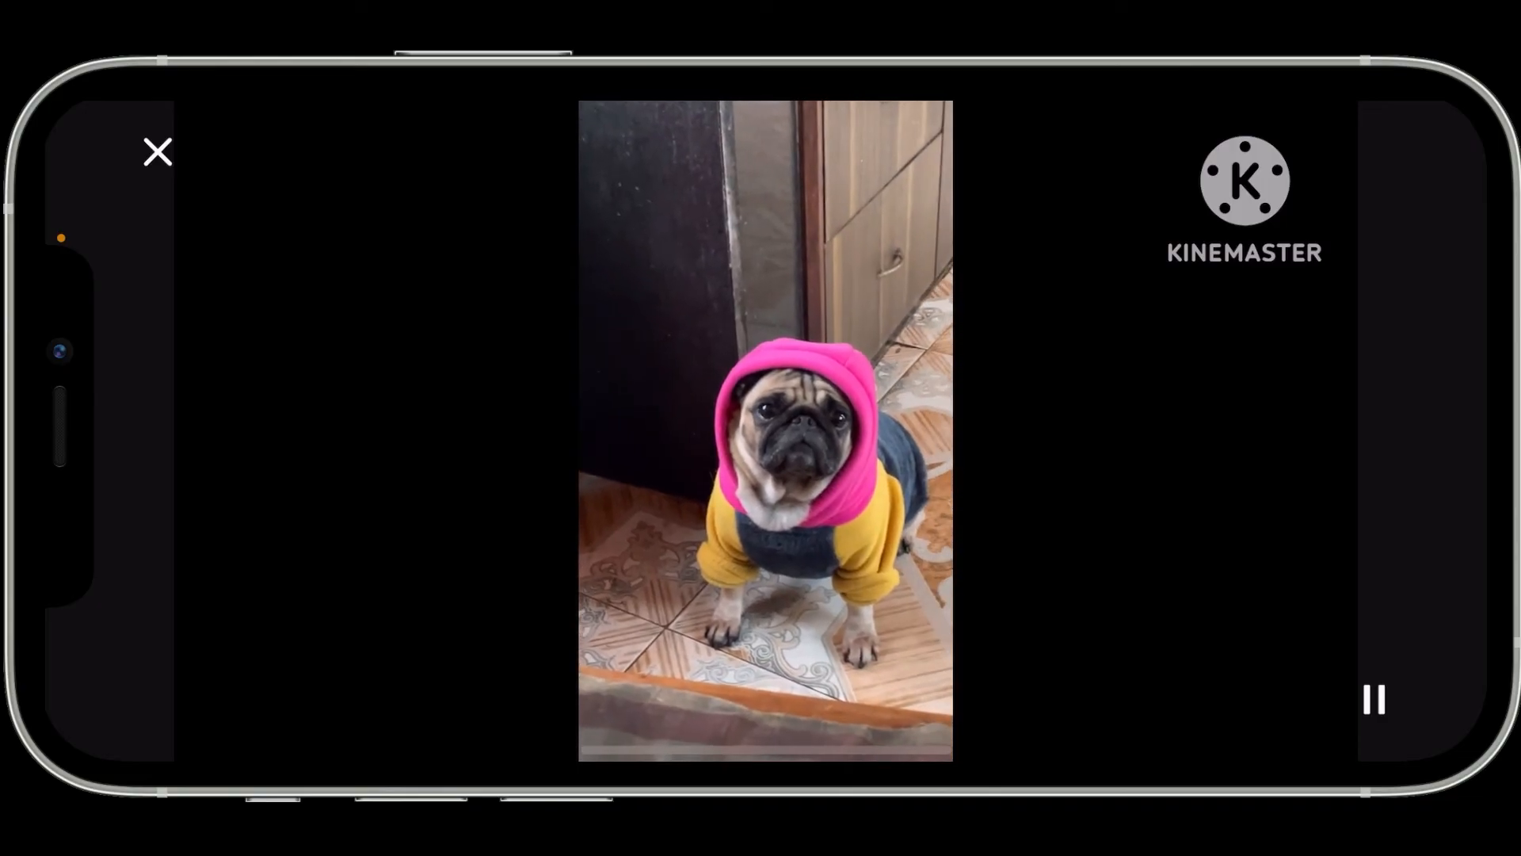
{"action": "left_click", "coordinate": [157, 152]}
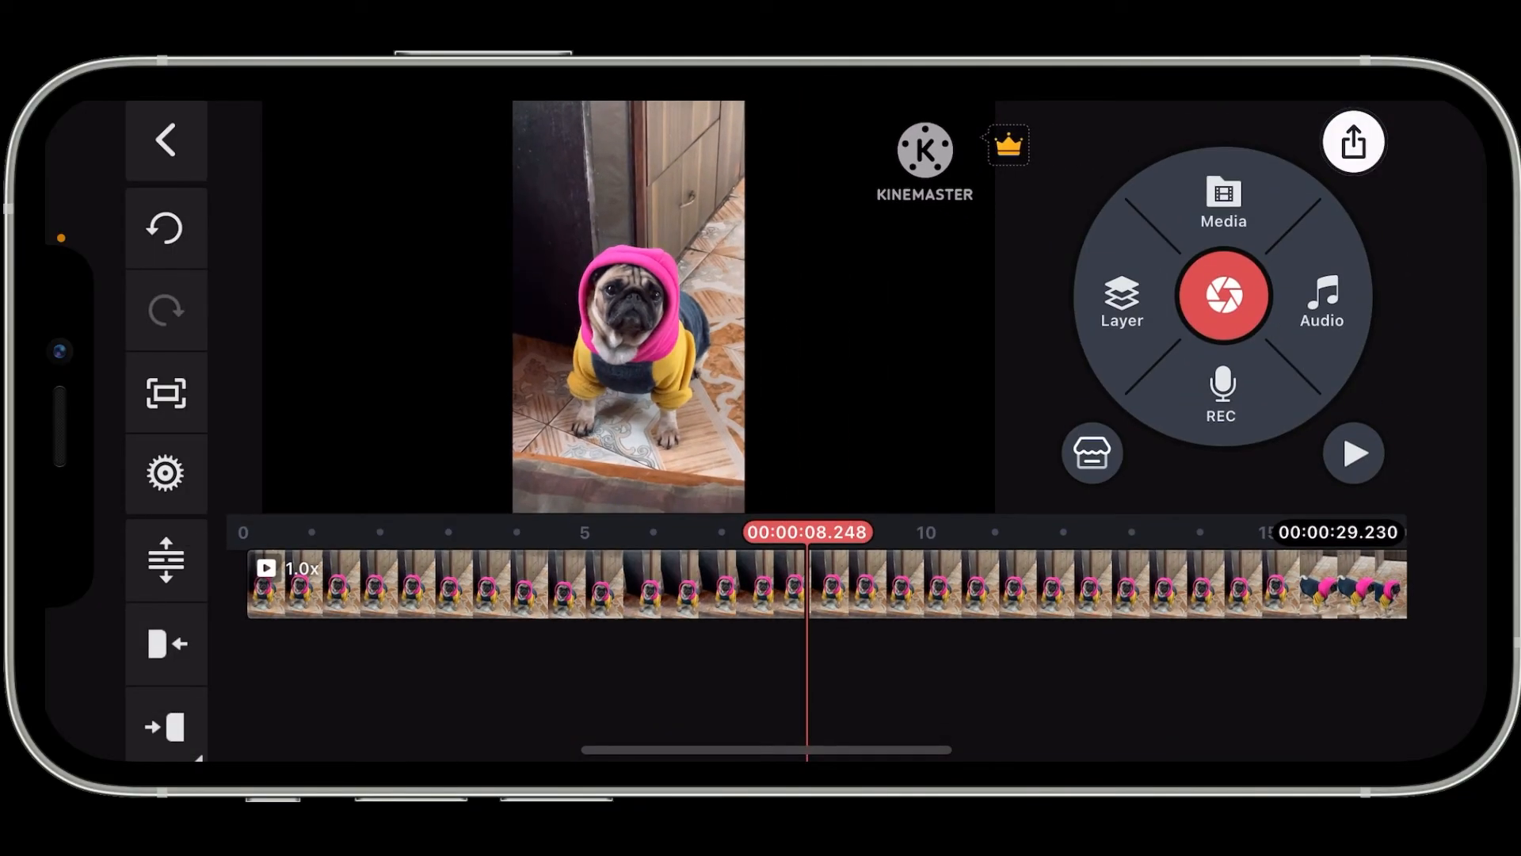
- Start exporting the project as a video at FHD 1080P and 30 fps via Save as Video
{"action": "left_click", "coordinate": [1352, 141]}
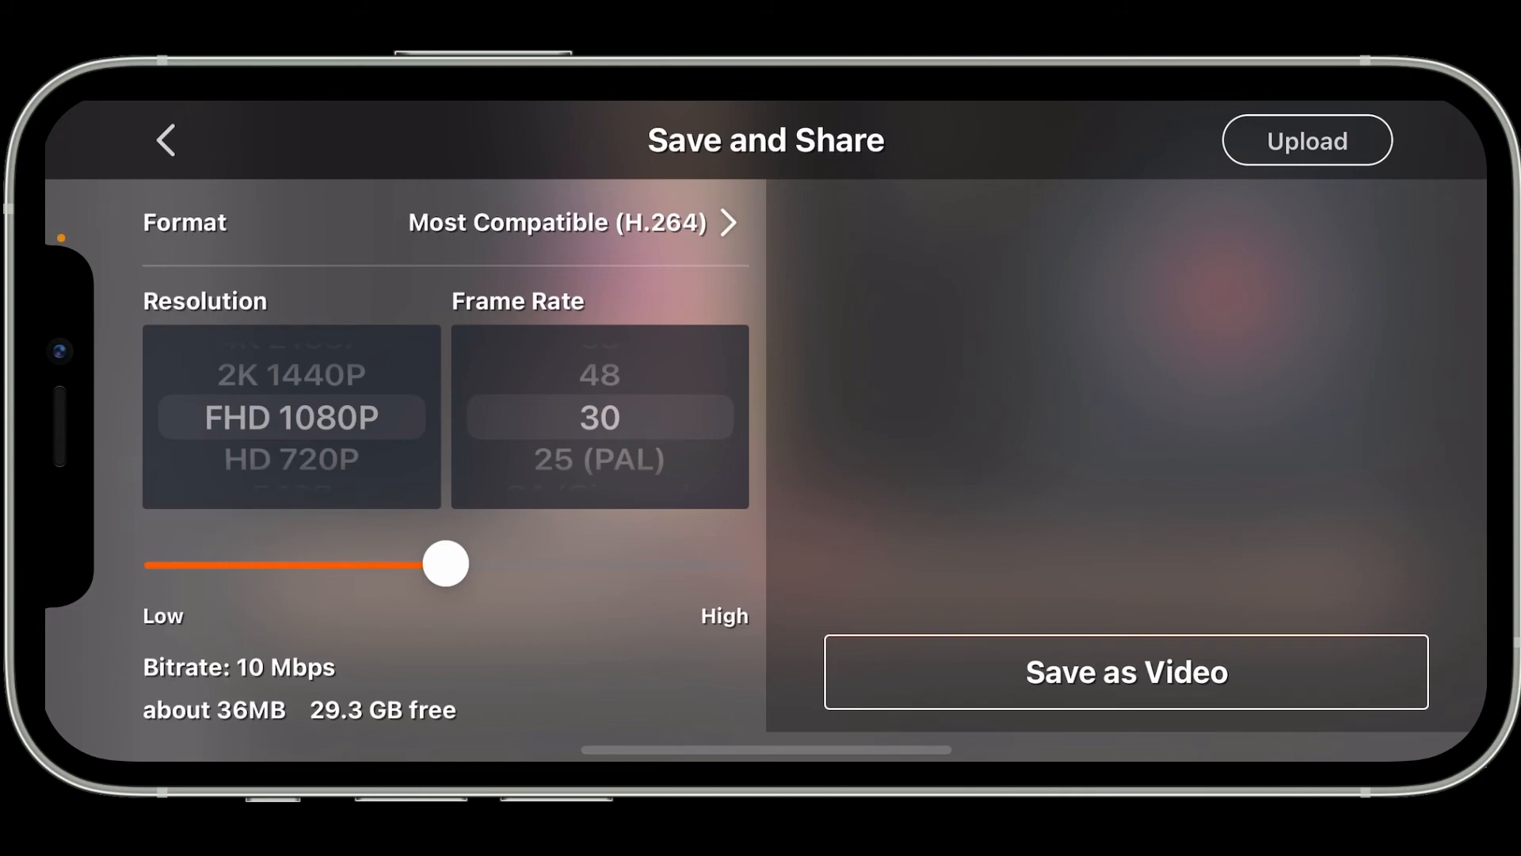
{"action": "left_click", "coordinate": [1125, 672]}
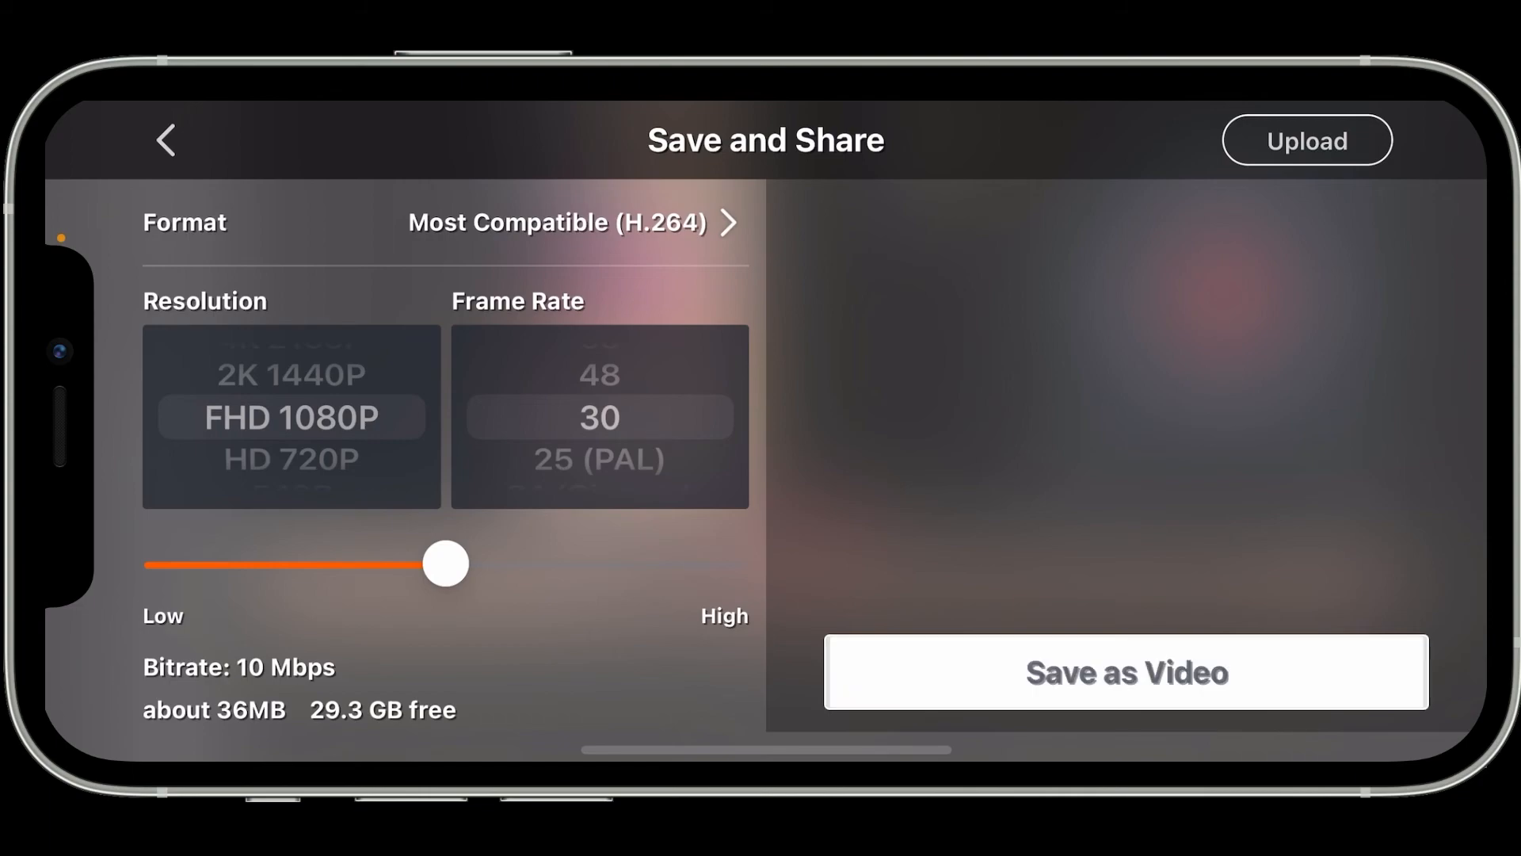
{"action": "left_click", "coordinate": [1127, 672]}
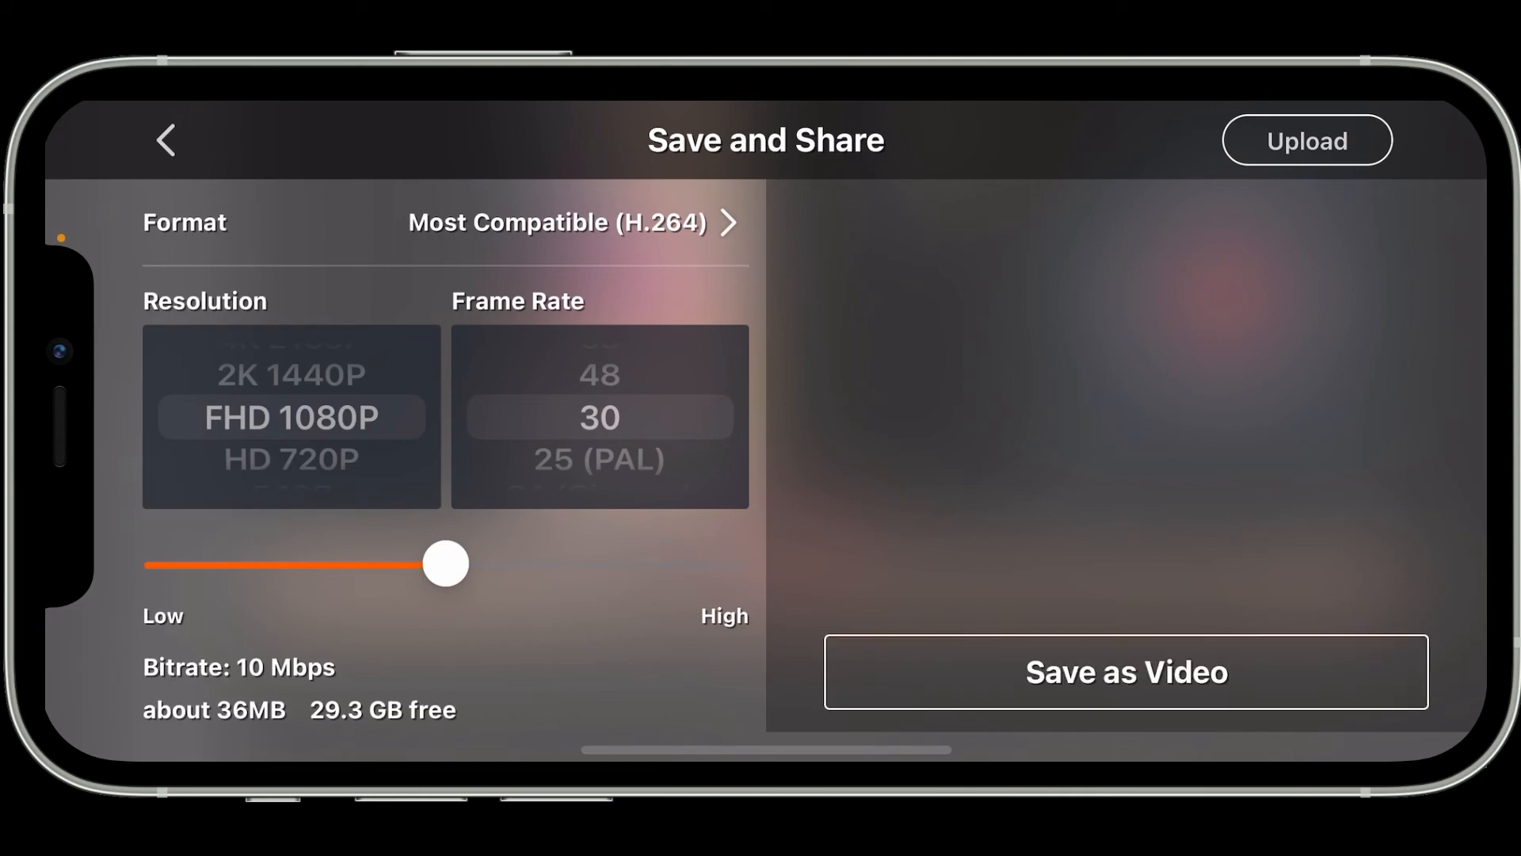
{"action": "left_click", "coordinate": [166, 139]}
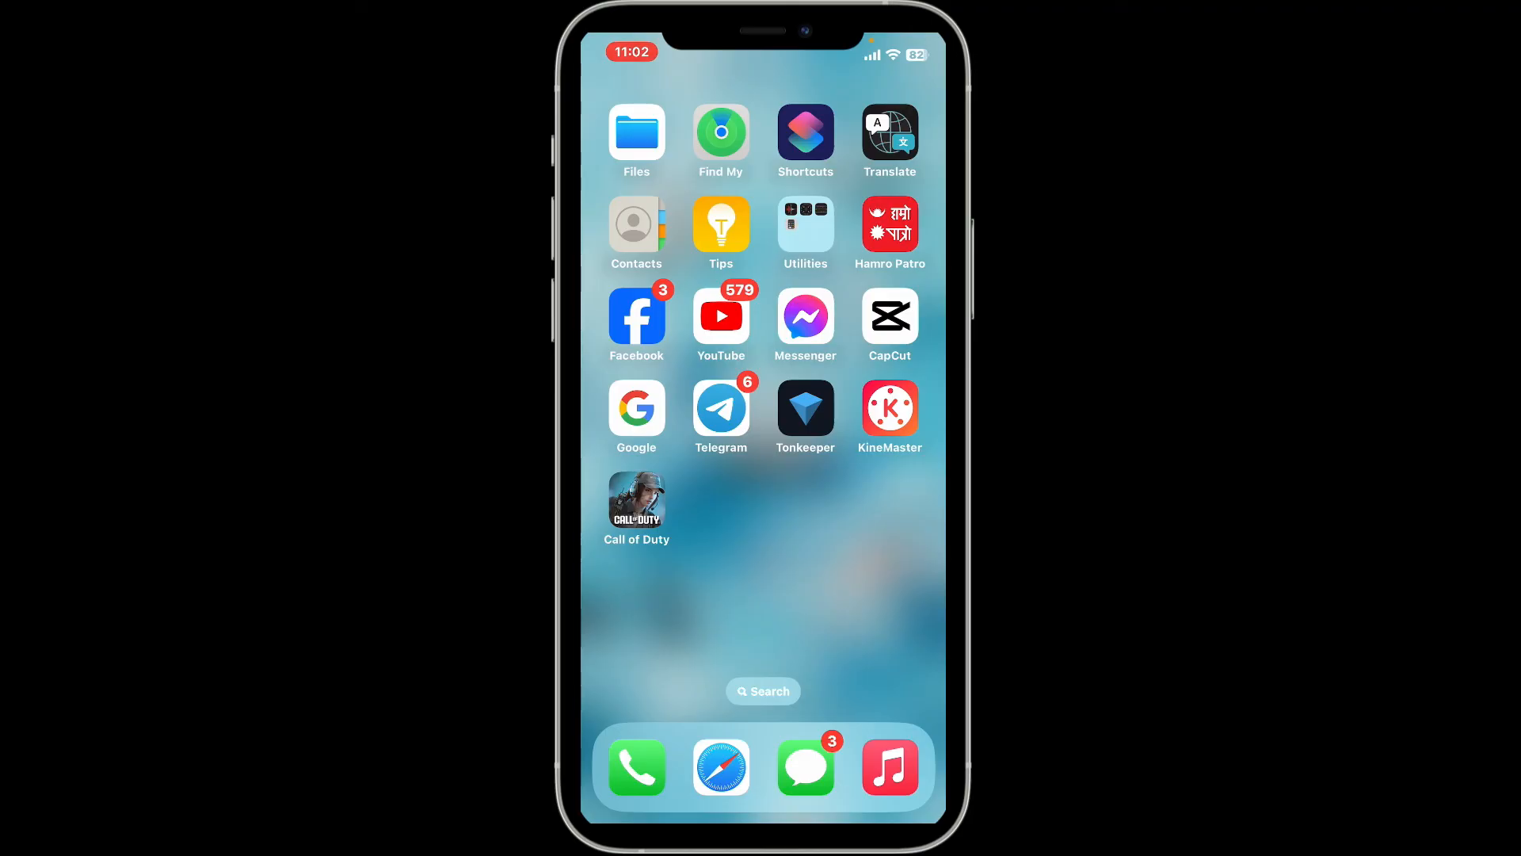
- Swipe to the next page of apps on the iPhone home screen
{"action": "scroll", "scroll_direction": "left", "scroll_amount": 3}
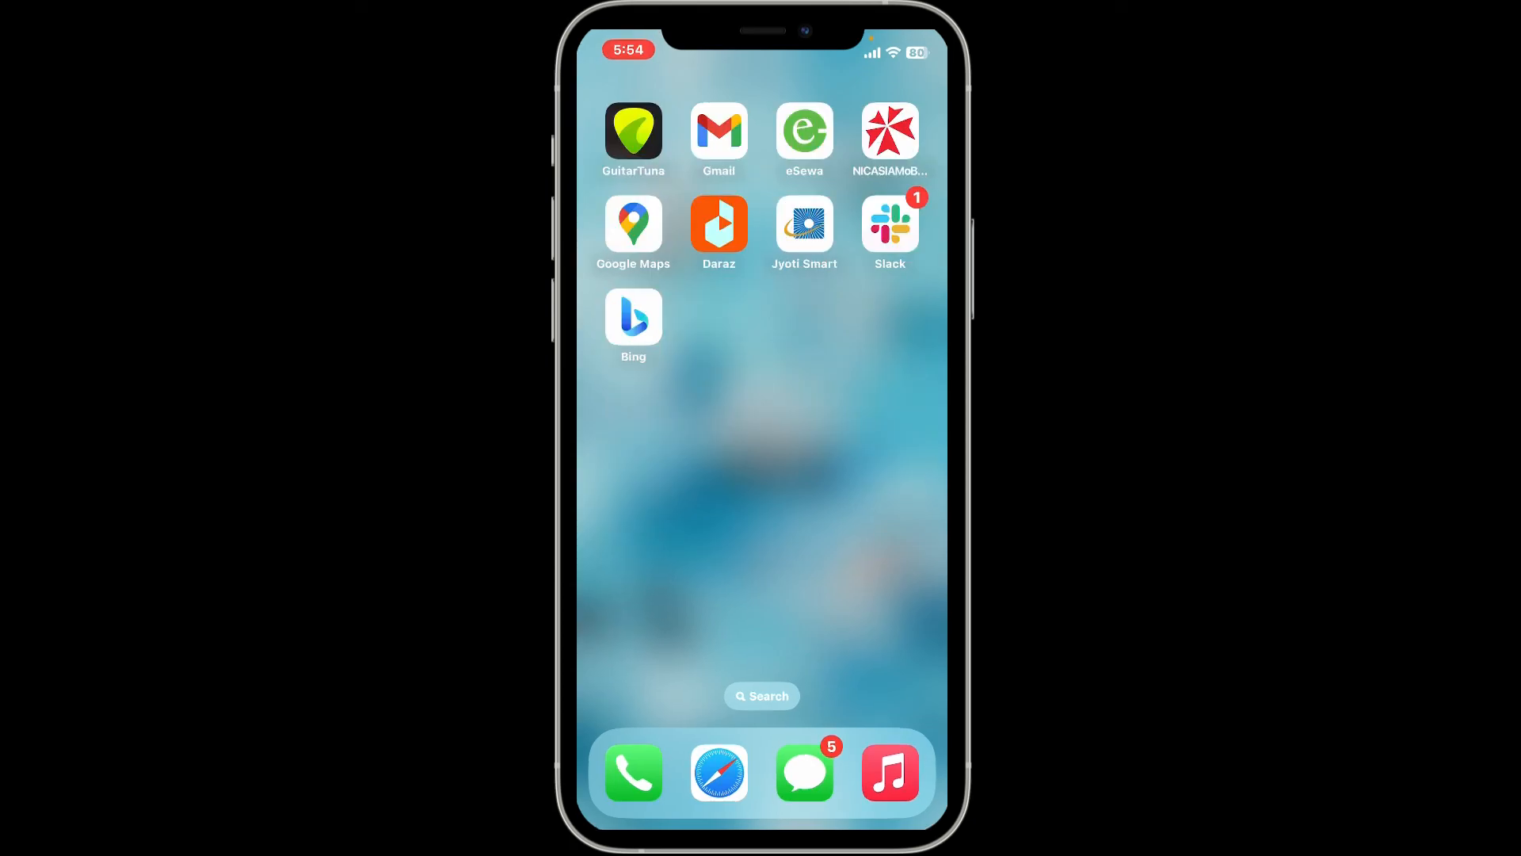